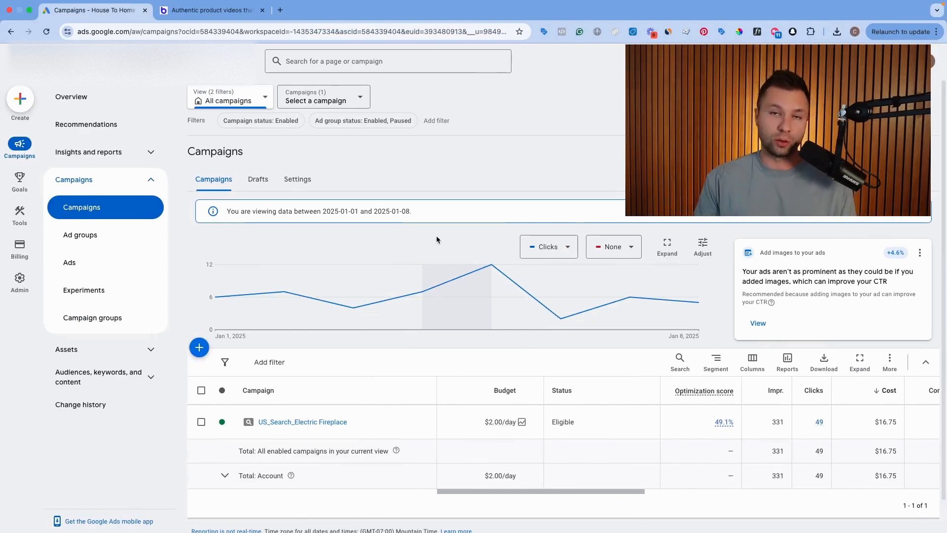
mouse_move(284, 290)
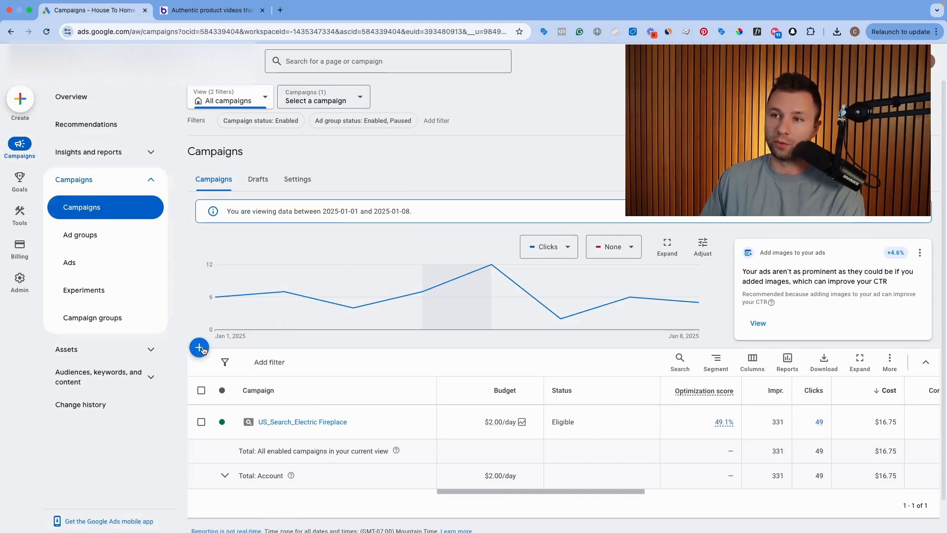
Start a new campaign with the Awareness and consideration objective
left_click(199, 346)
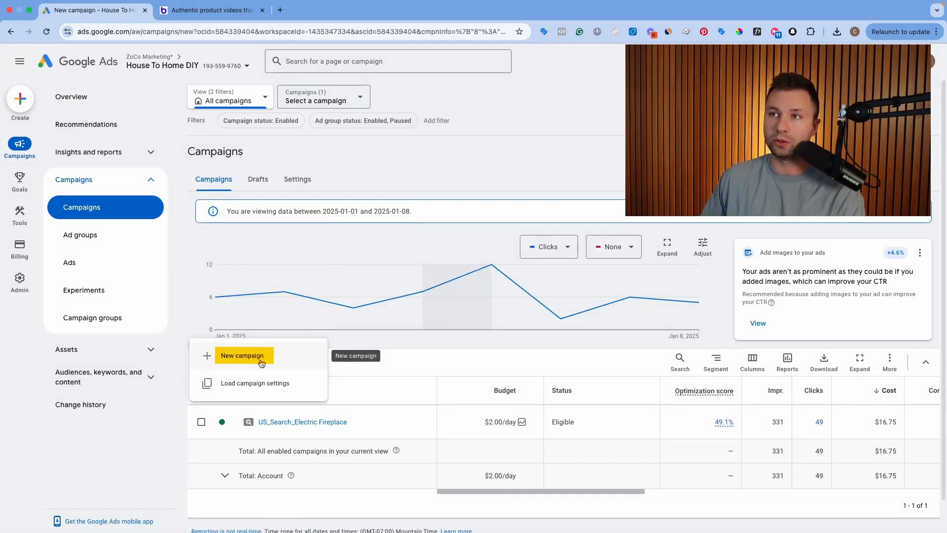
left_click(243, 355)
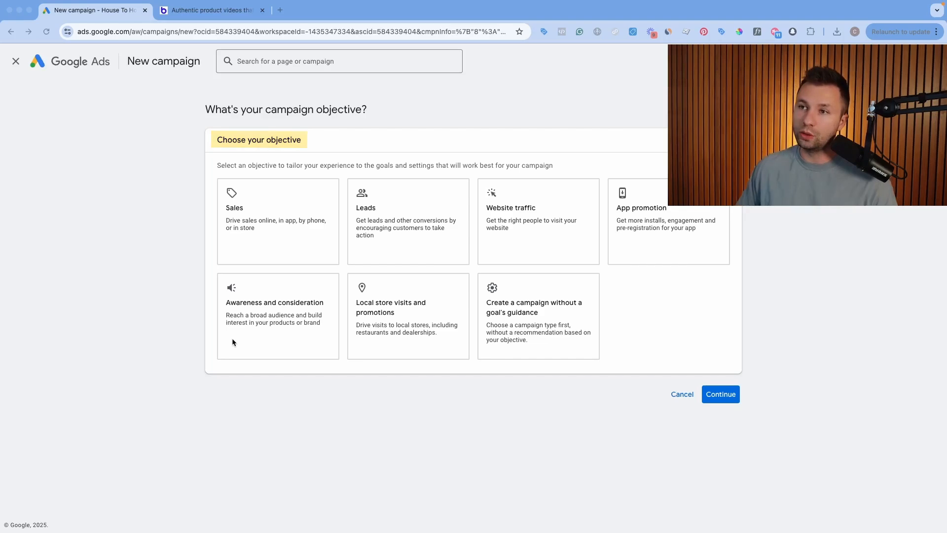
left_click(277, 315)
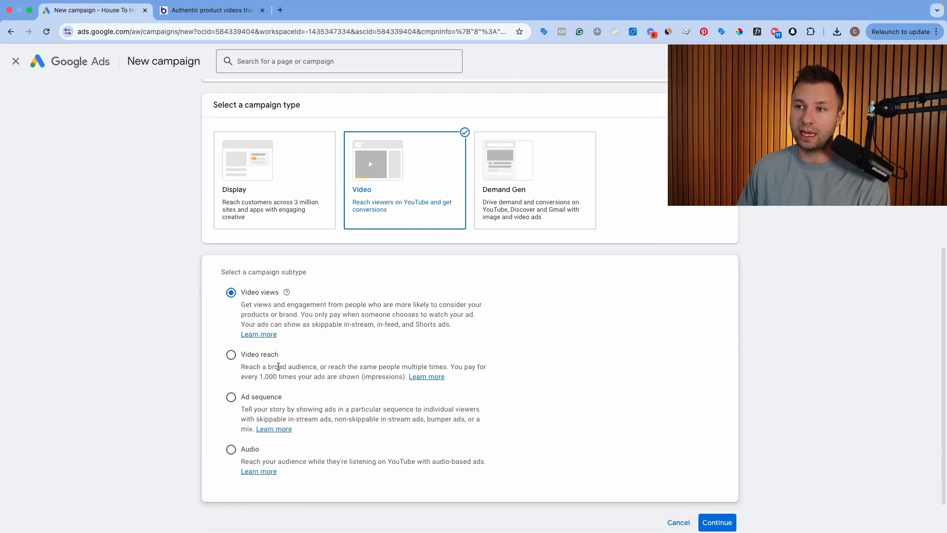
Choose the Video reach subtype, keeping Efficient reach as the way to reach the goal
left_click(231, 354)
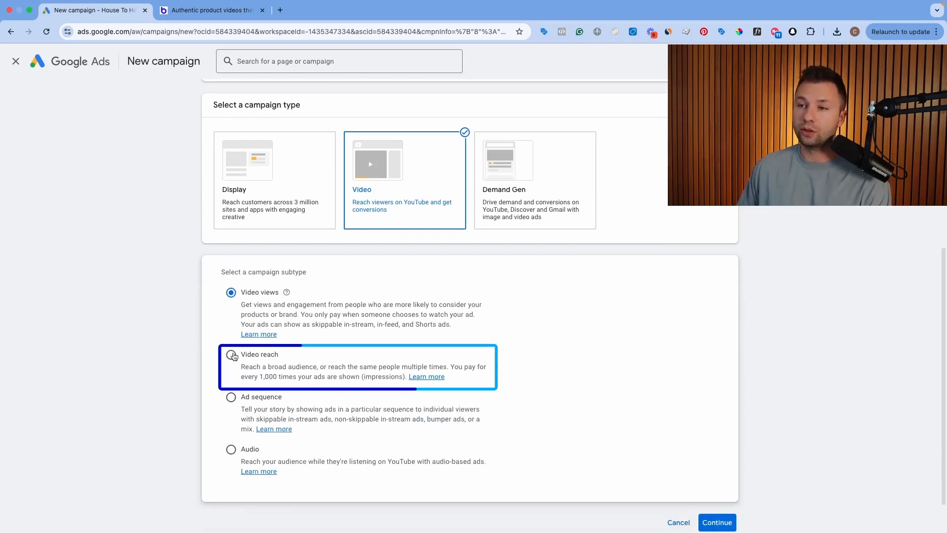
left_click(230, 354)
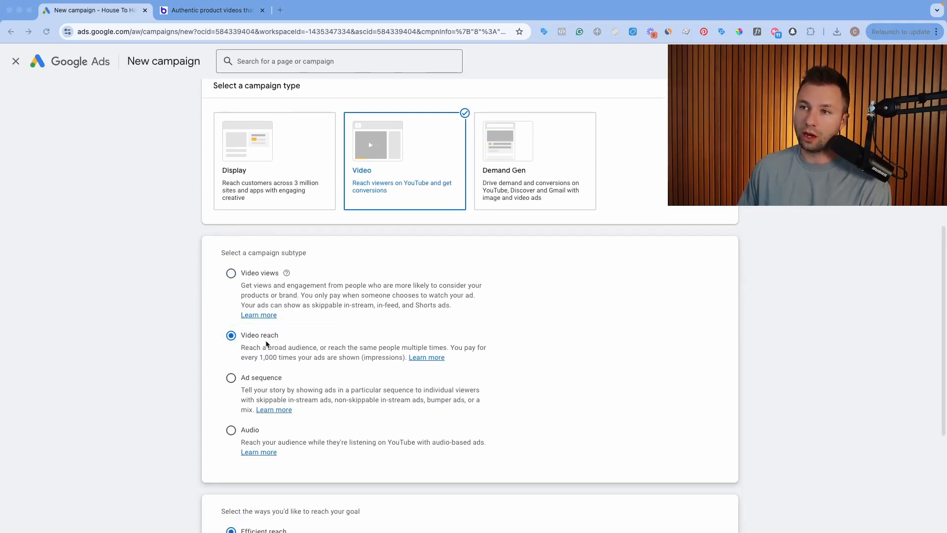
scroll("down", 3)
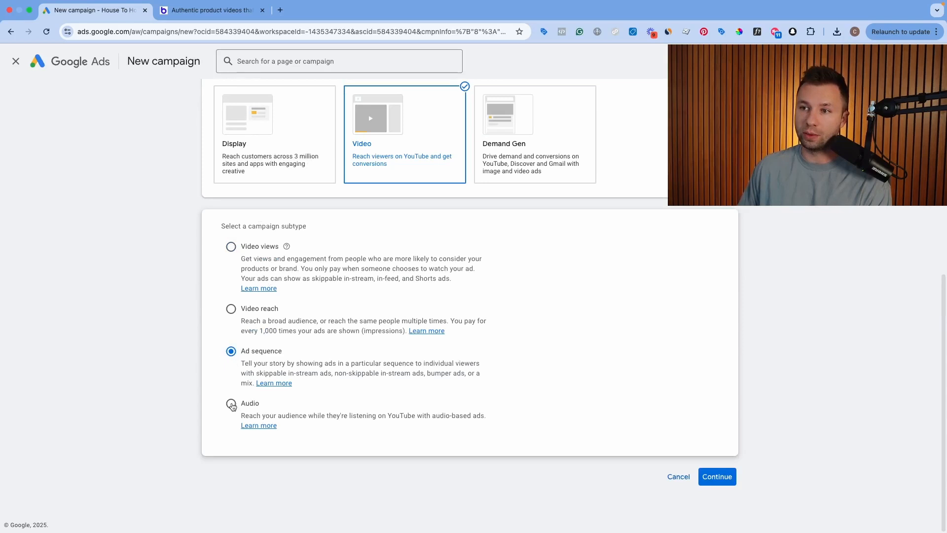
left_click(231, 403)
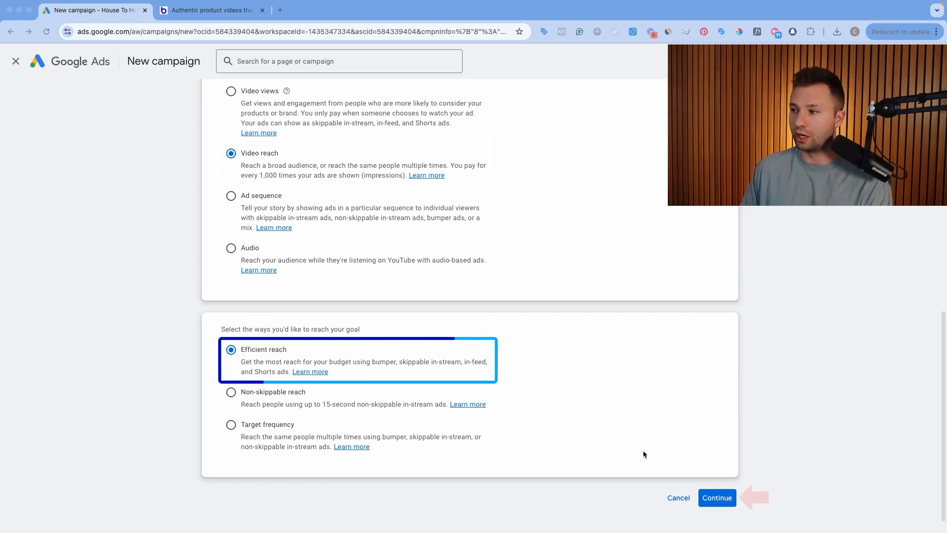
Continue to campaign settings and remove In-stream ads from the ad formats
left_click(716, 497)
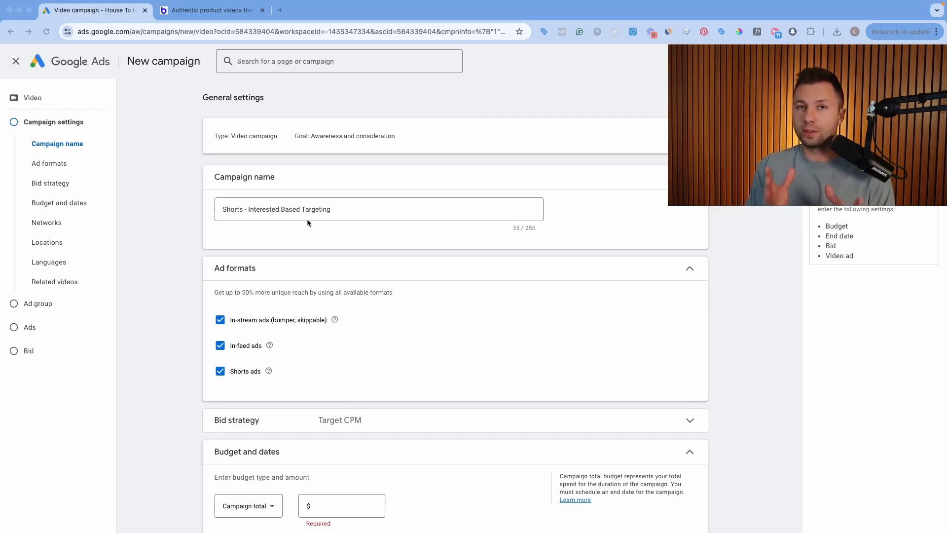
scroll("down", 3)
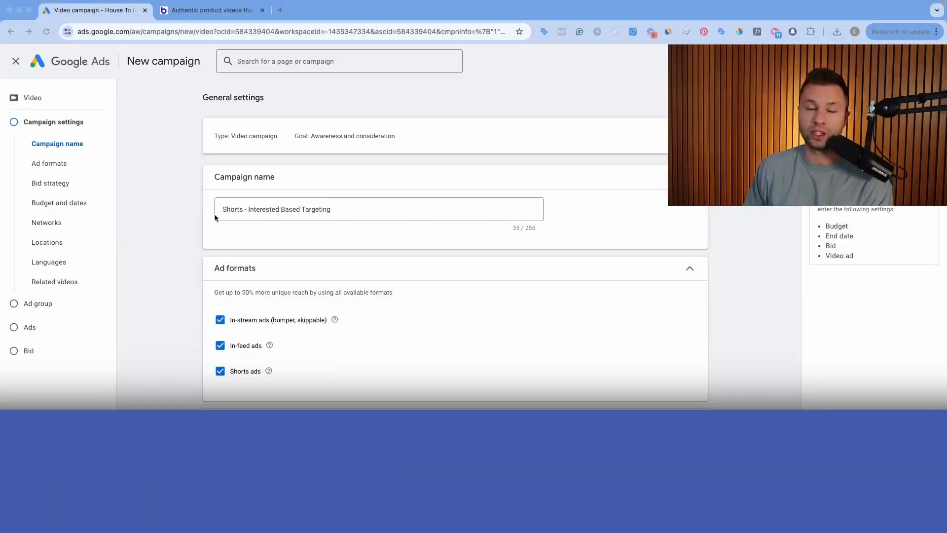
scroll("down", 3)
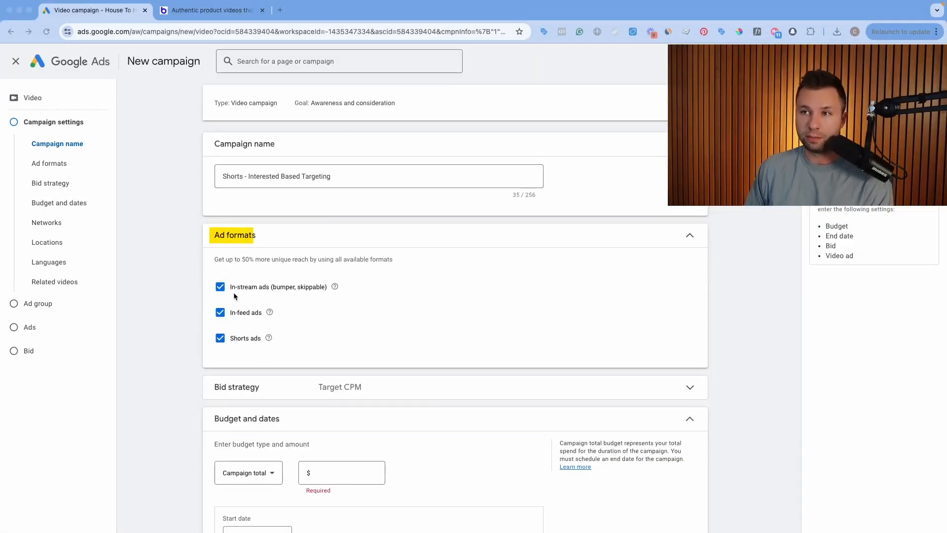
left_click(220, 286)
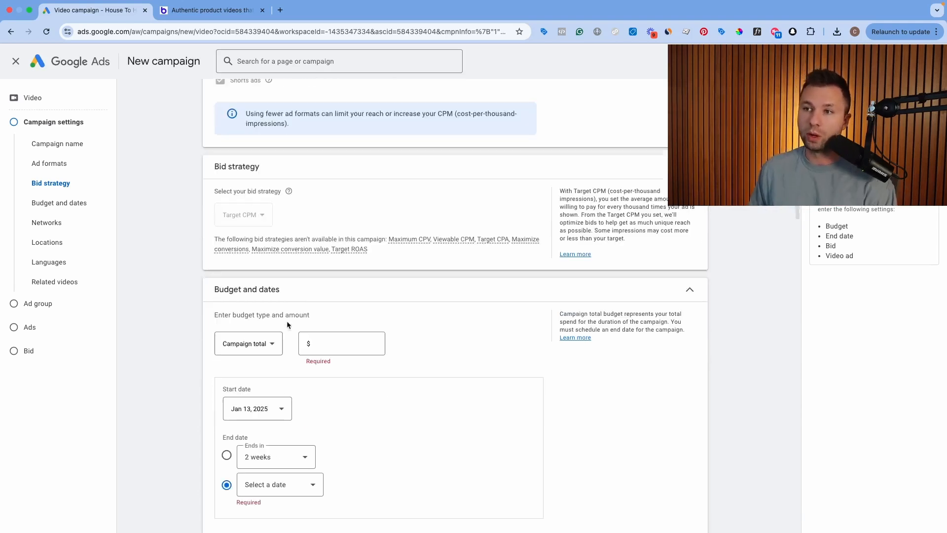
Set a Daily budget of $5.00 under Budget and dates
left_click(248, 343)
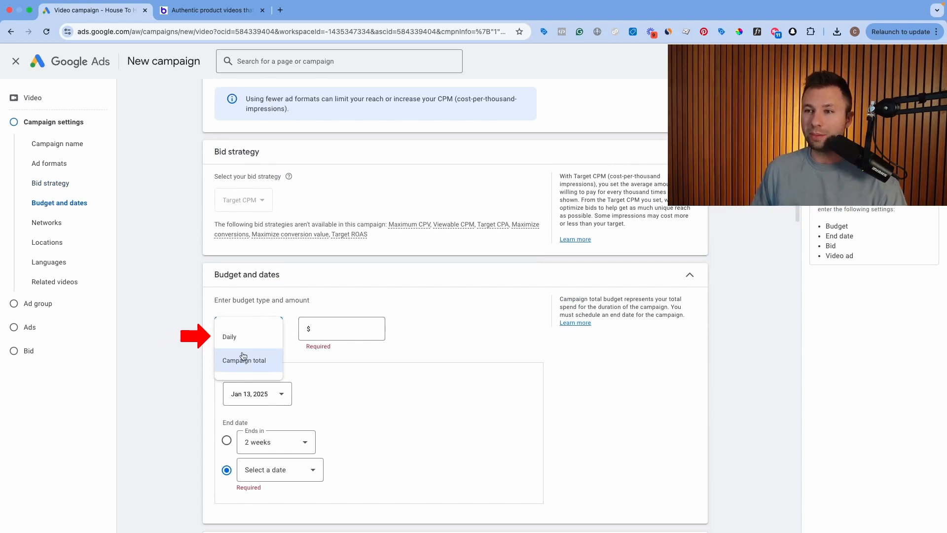
left_click(228, 336)
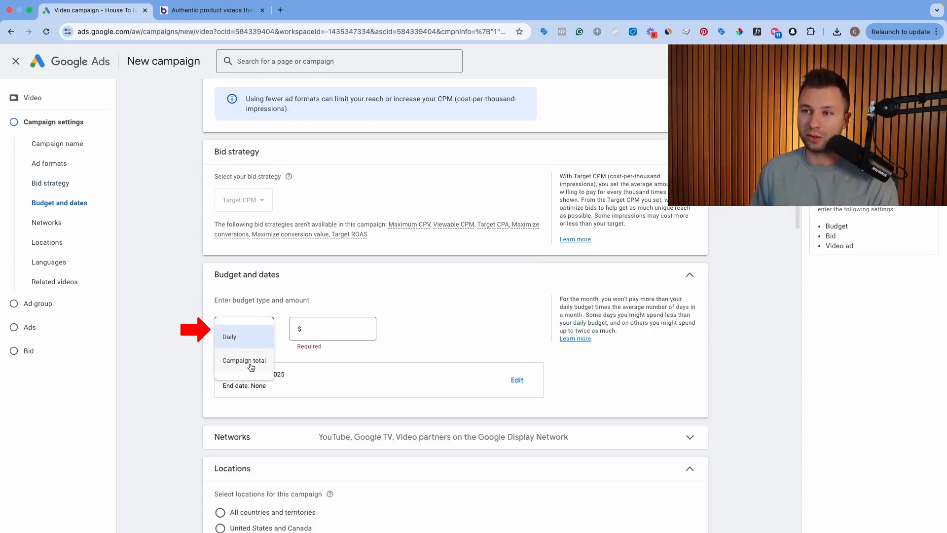
left_click(244, 360)
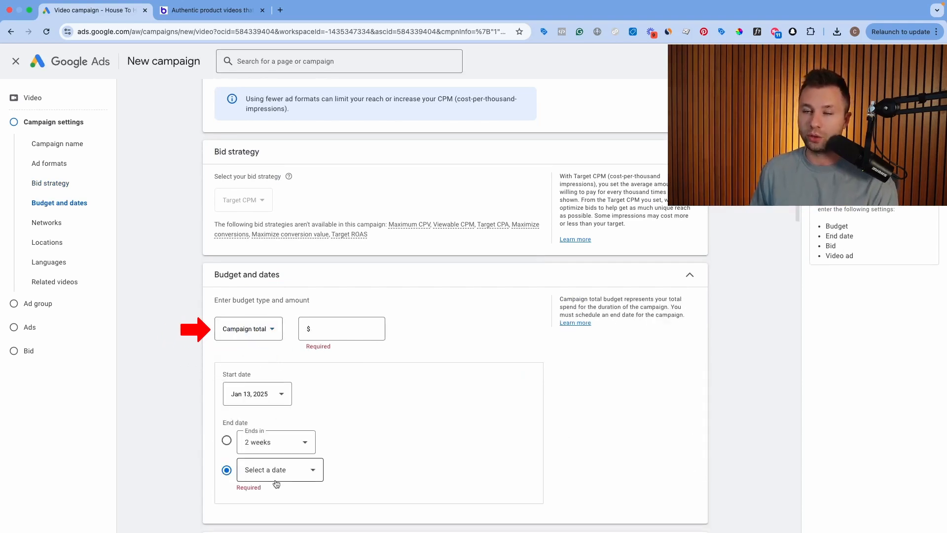
left_click(247, 327)
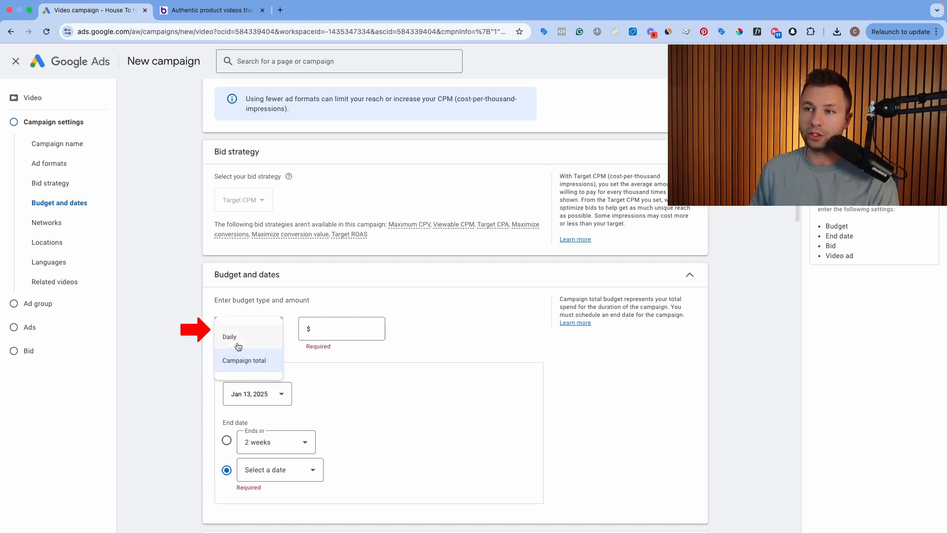
left_click(229, 336)
type("100")
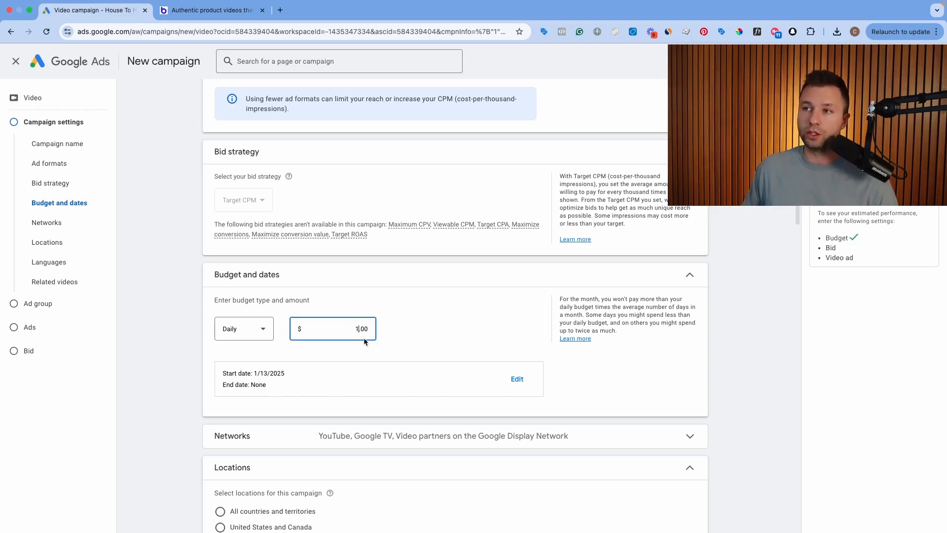
type("5.00")
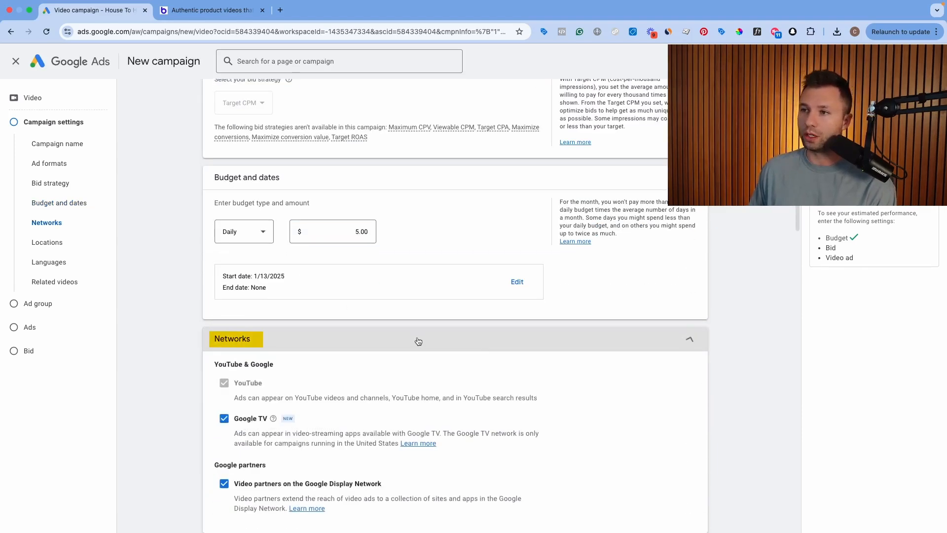
Exclude Google TV from the campaign's networks
scroll("down", 3)
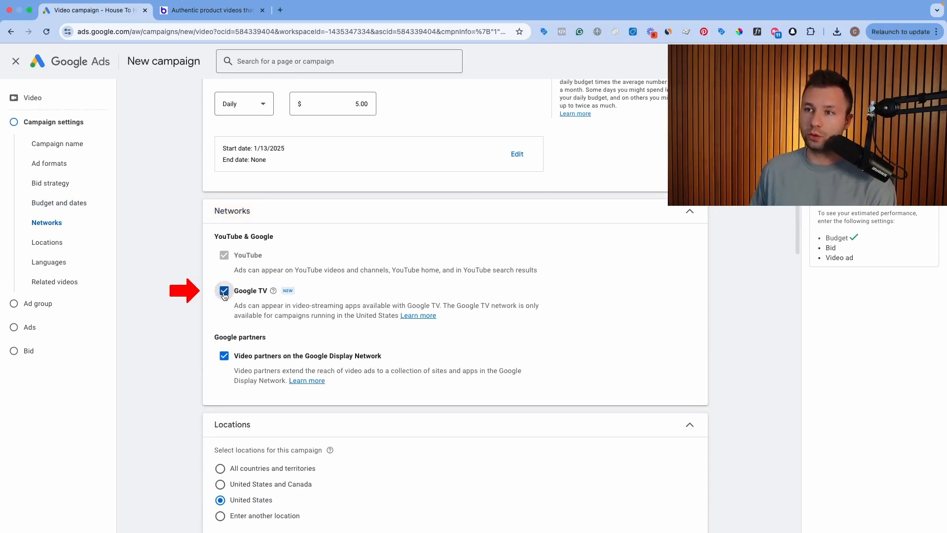
left_click(224, 356)
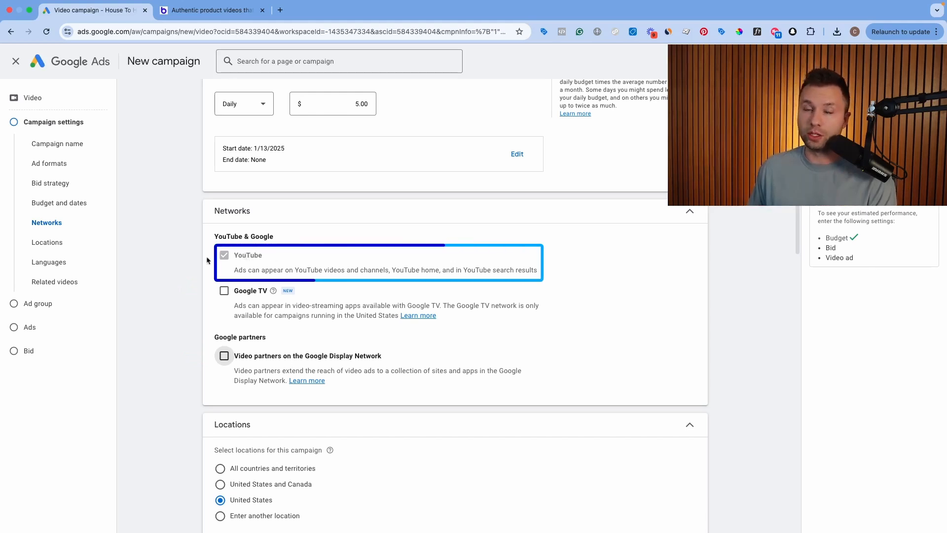
scroll("down", 3)
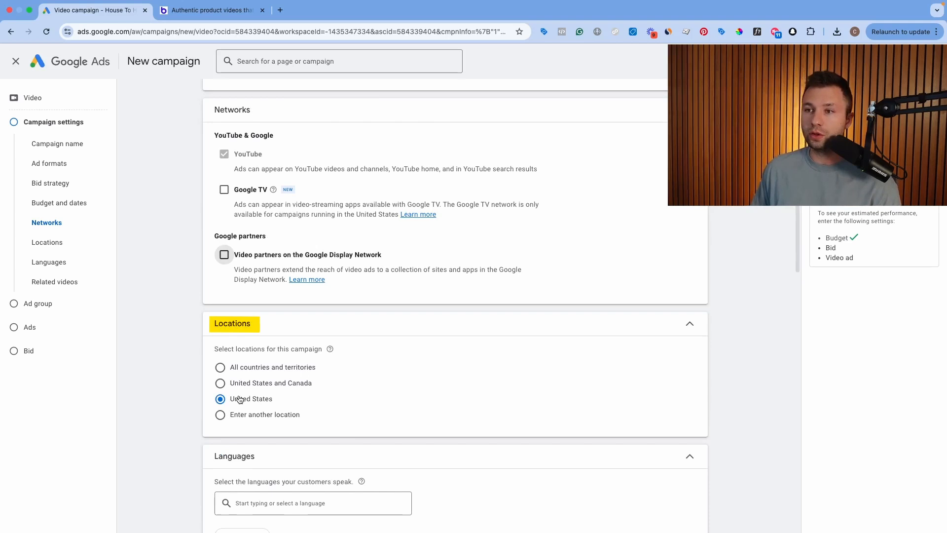
scroll("down", 3)
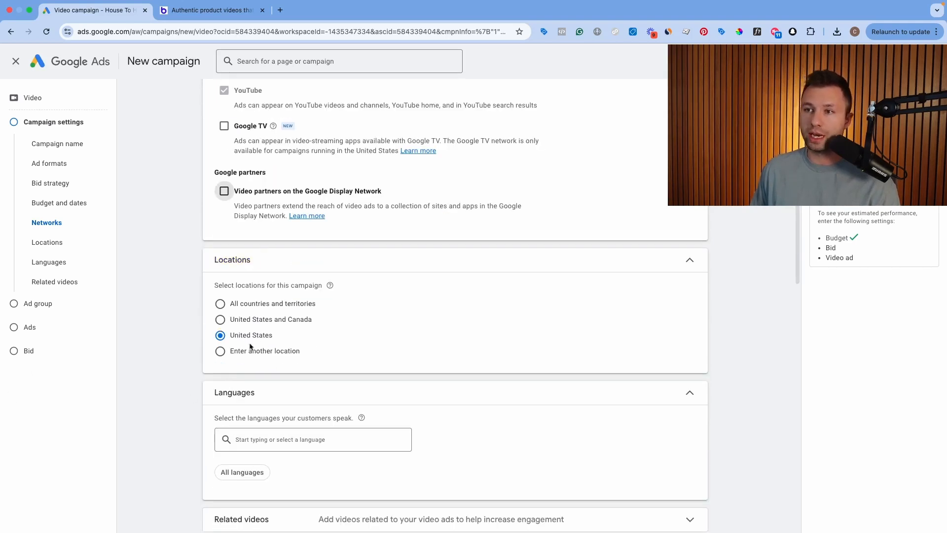
scroll("down", 3)
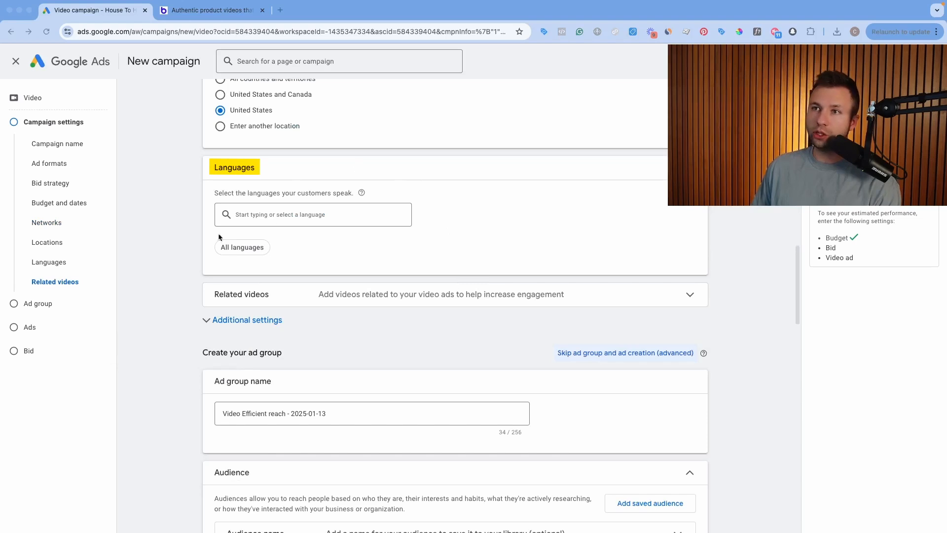
Add English as the campaign's target language
left_click(313, 214)
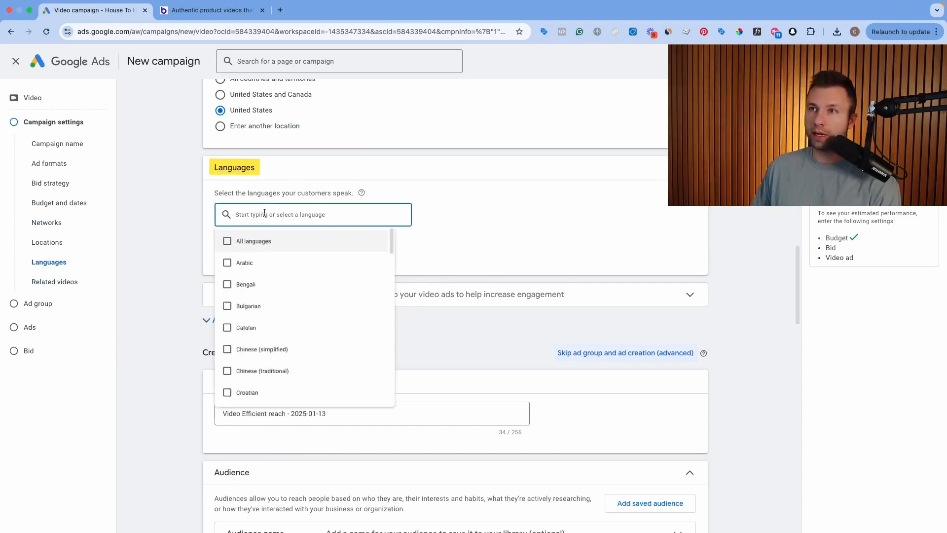
type("eng")
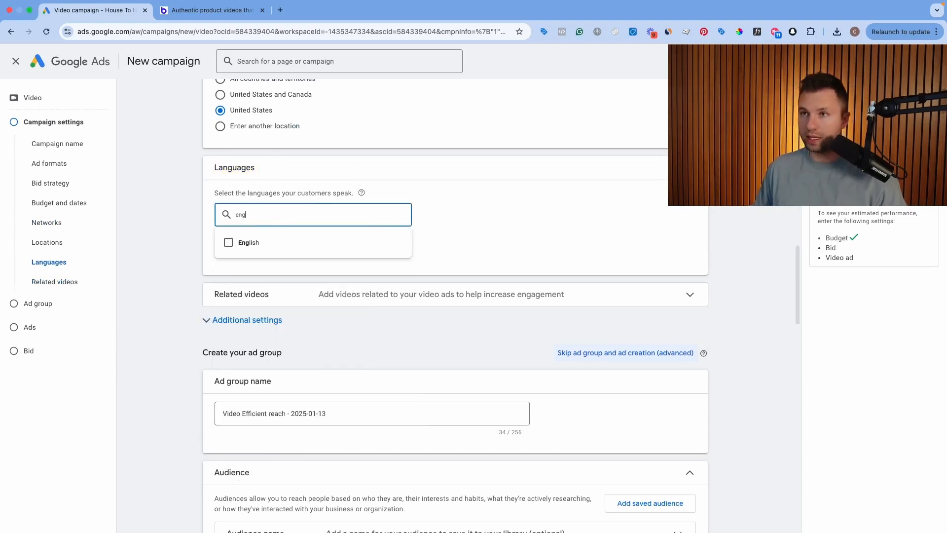
left_click(228, 242)
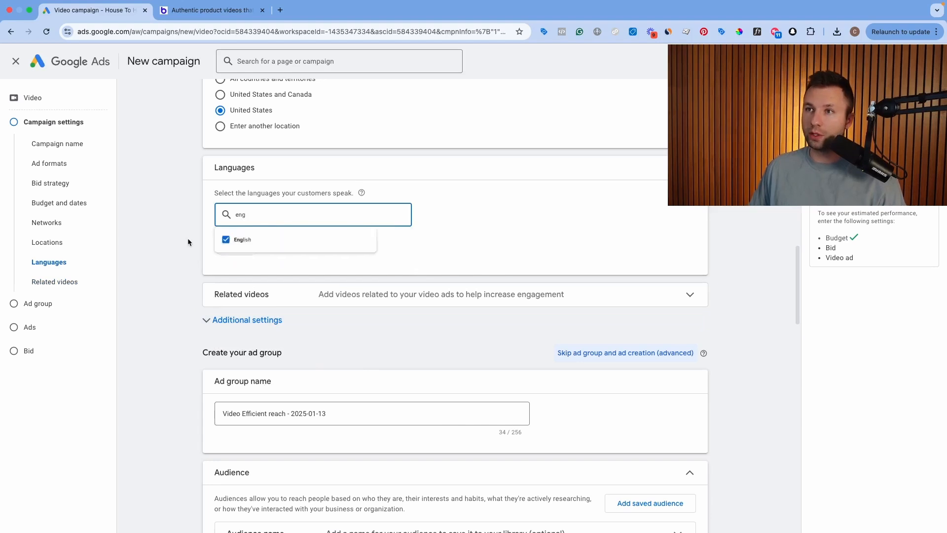
left_click(243, 239)
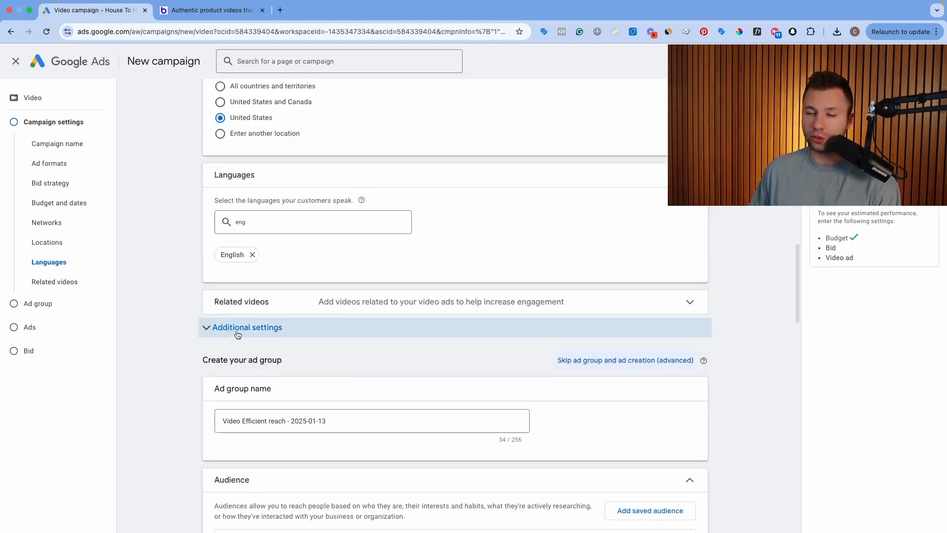
Under Additional settings, target specific devices with only Mobile phones kept
left_click(246, 327)
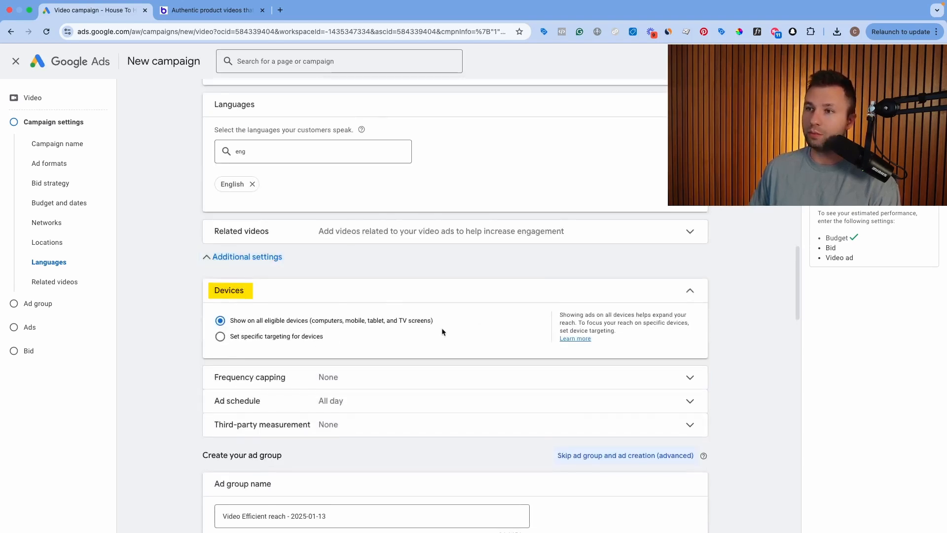
left_click(220, 335)
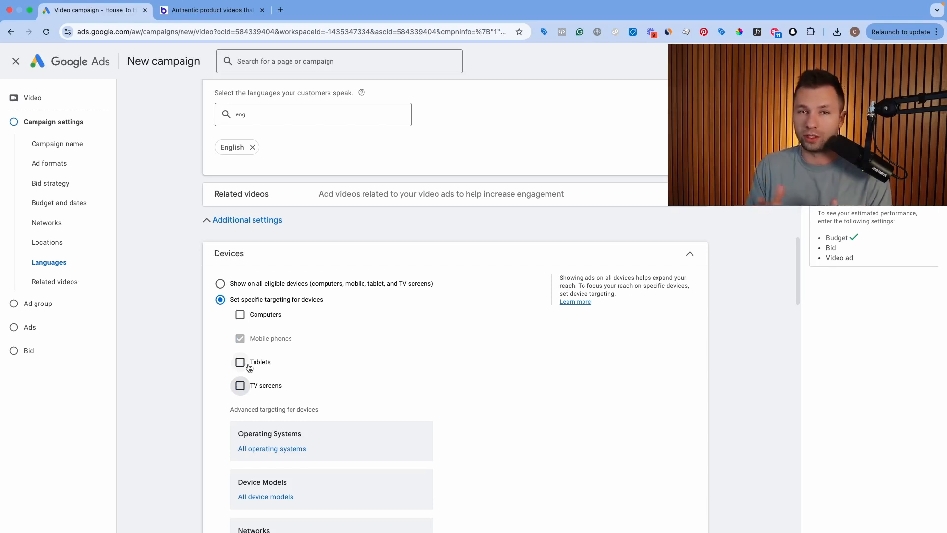
mouse_move(270, 368)
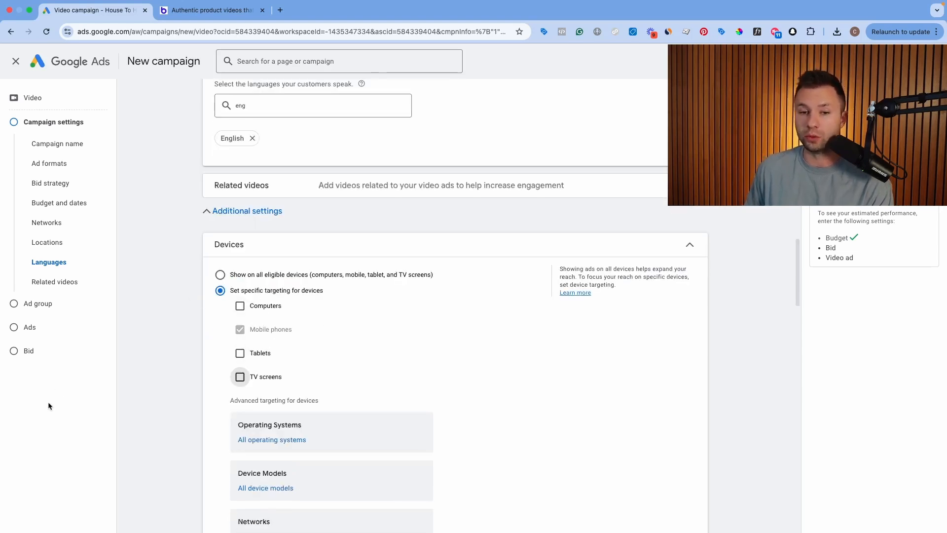
scroll("down", 3)
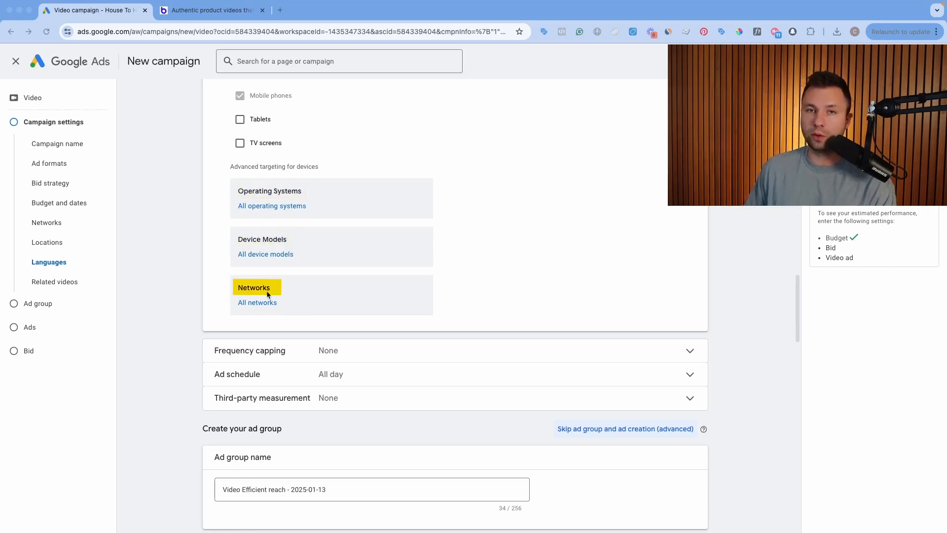
mouse_move(254, 236)
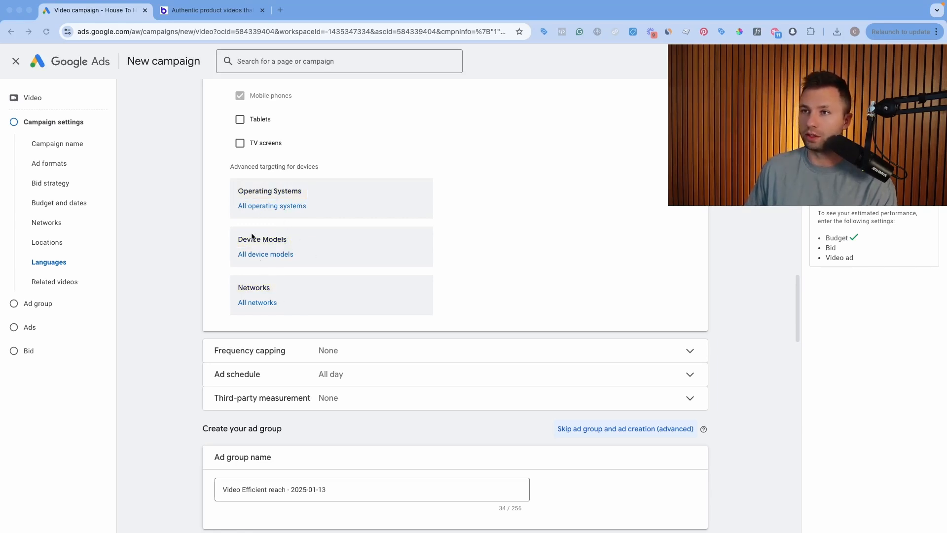
Enable Cap impression frequency with a cap of 3 impressions
scroll("down", 3)
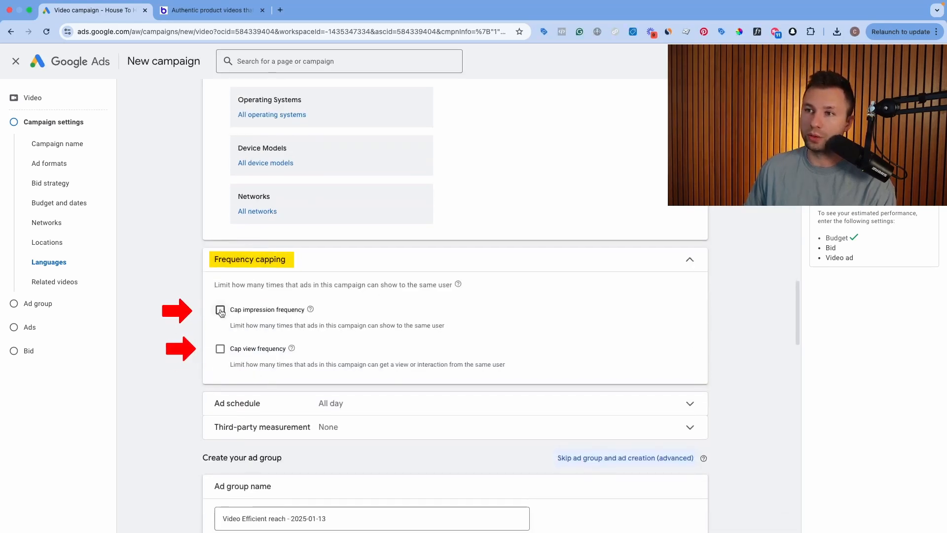
left_click(219, 308)
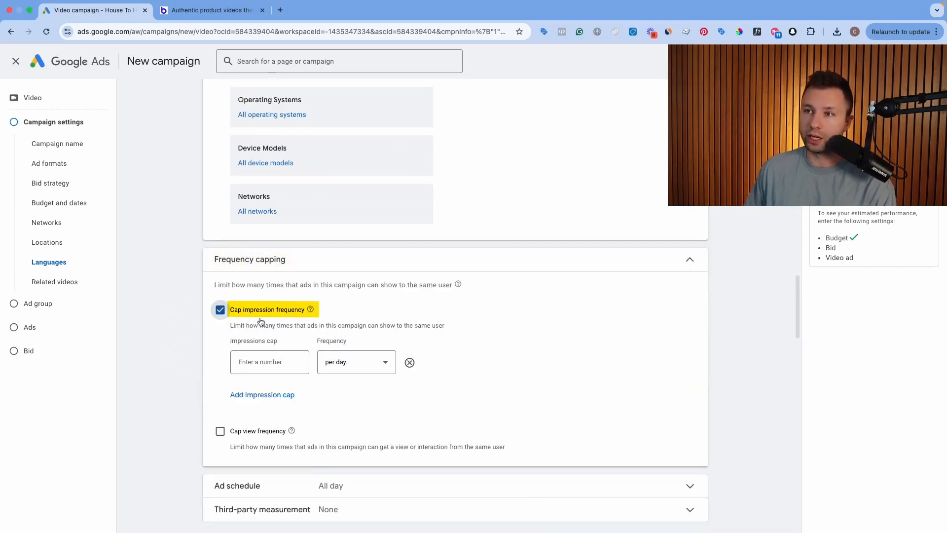
type("3")
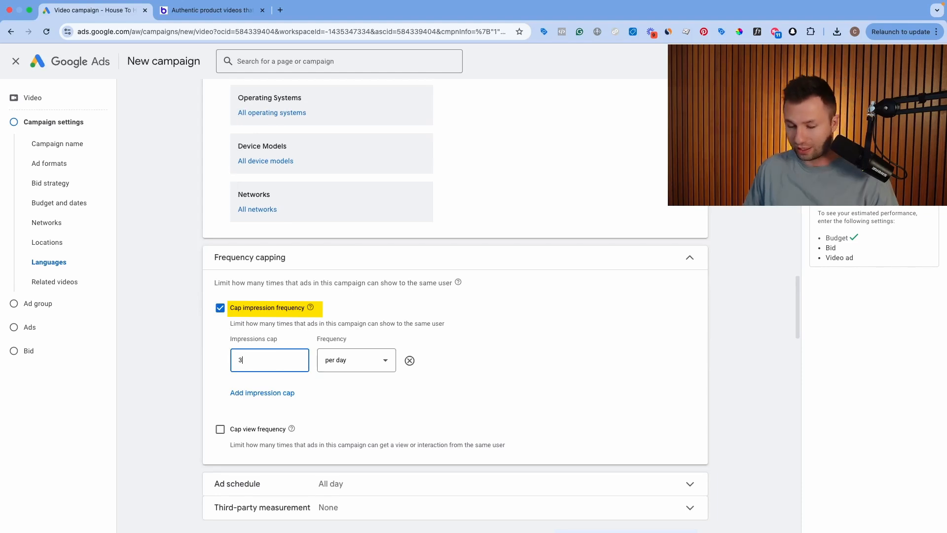
left_click(356, 360)
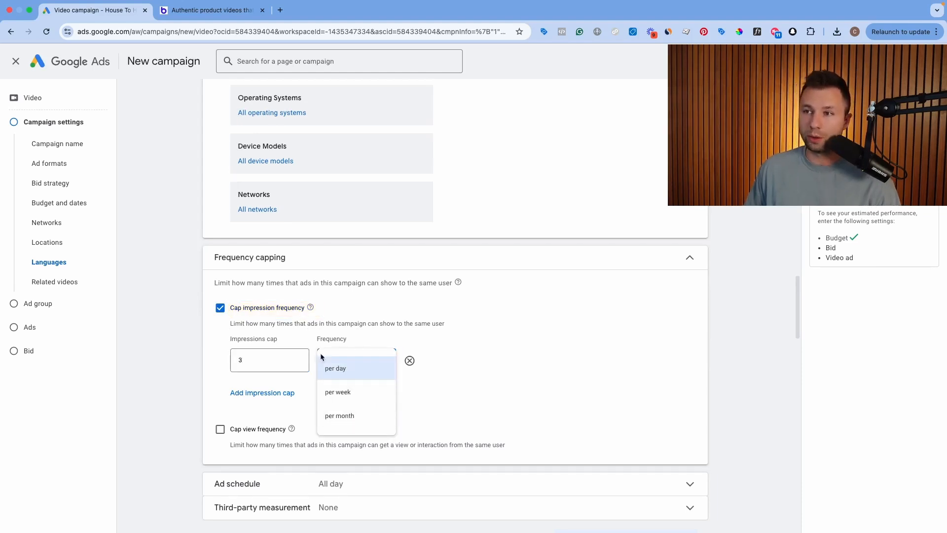